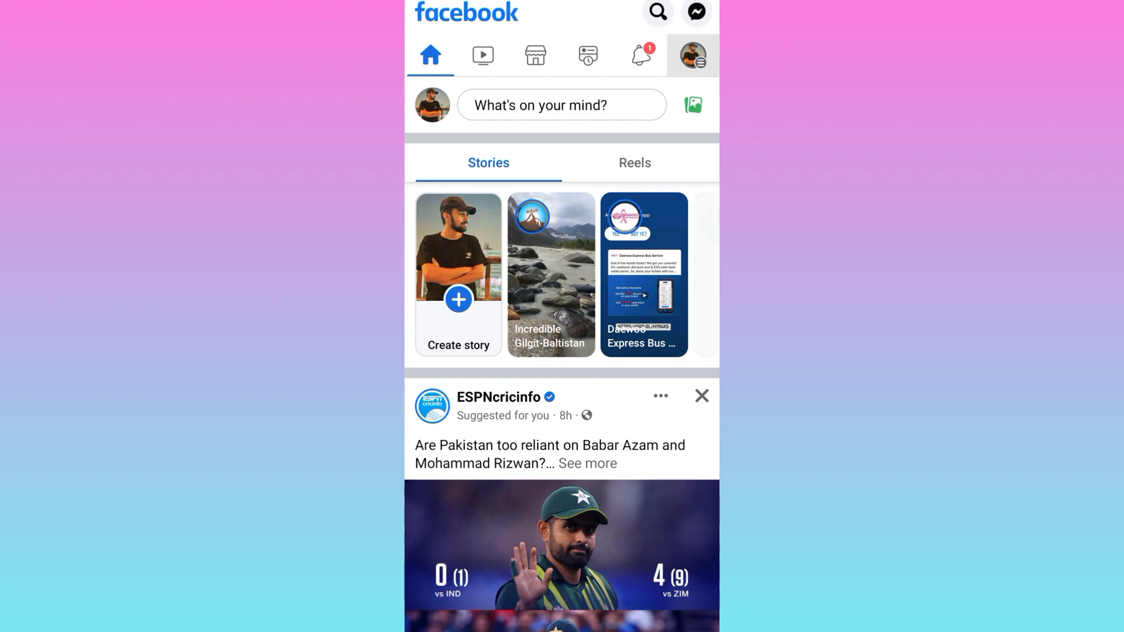
Switch from the personal account to the Get sports page via Your shortcuts.
{"action": "left_click", "coordinate": [693, 56]}
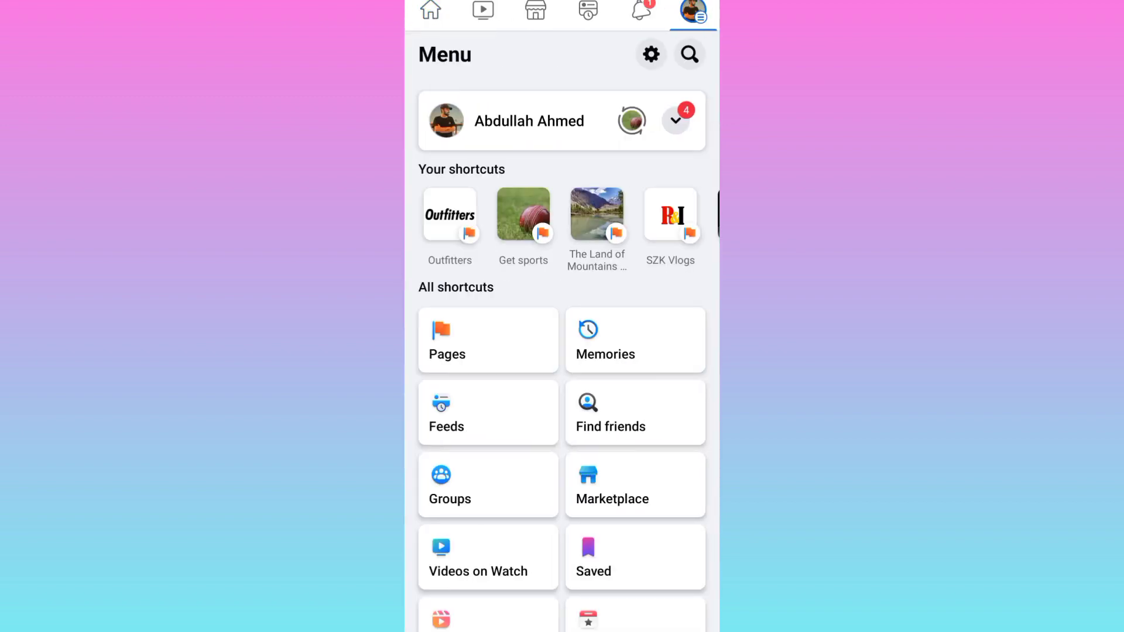
{"action": "left_click", "coordinate": [447, 339]}
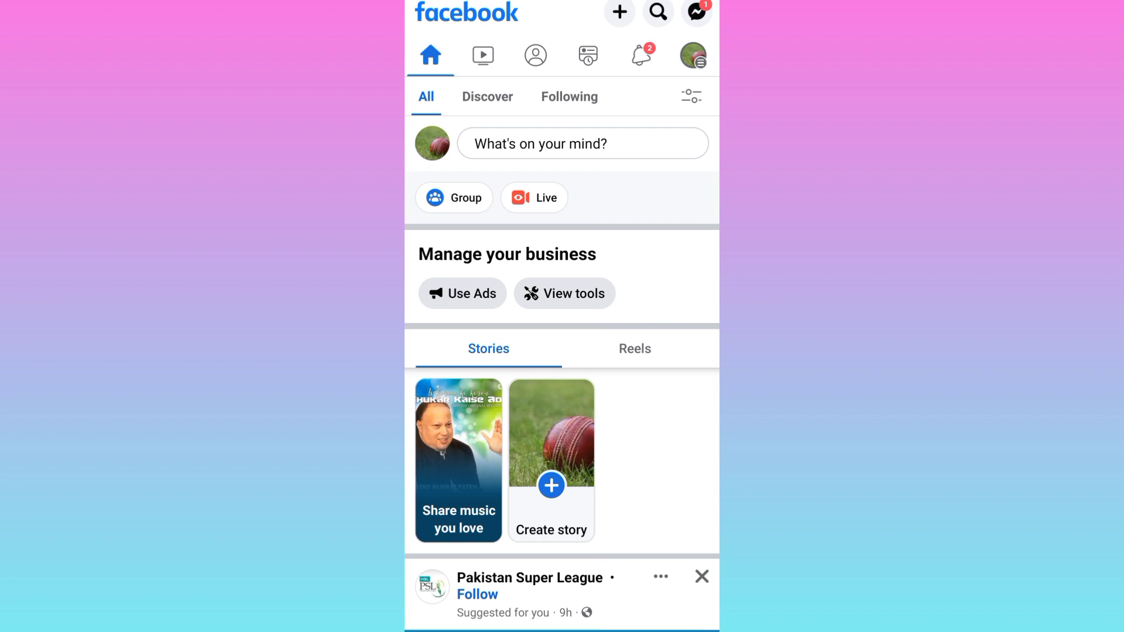
Reach the page's Settings and open the Name entry under Personal information.
{"action": "left_click", "coordinate": [696, 57]}
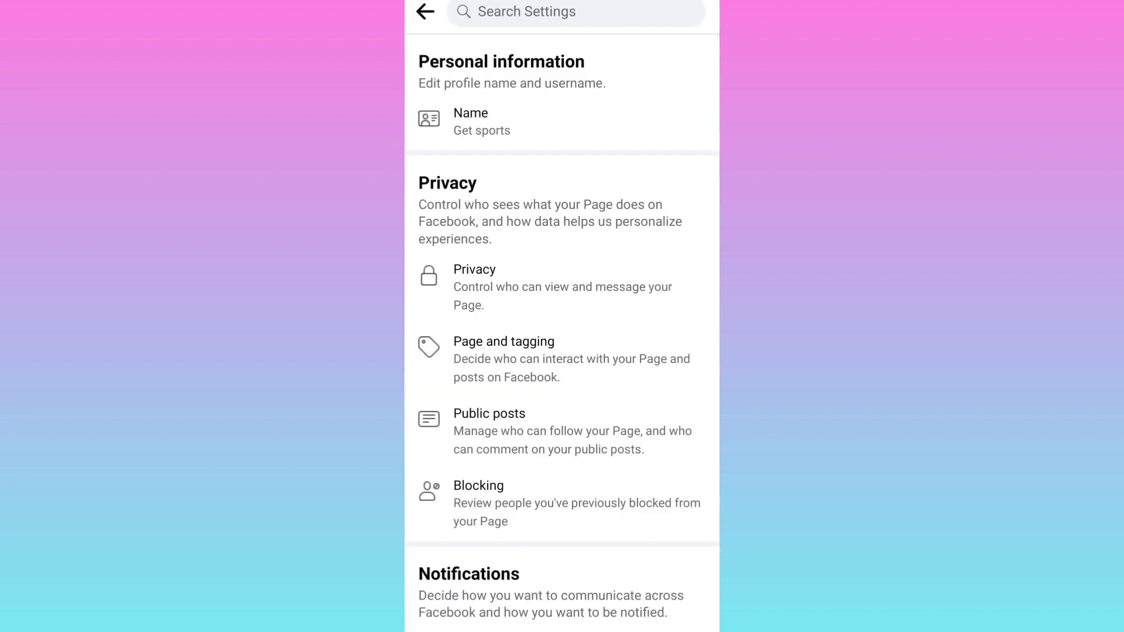
{"action": "left_click", "coordinate": [470, 121]}
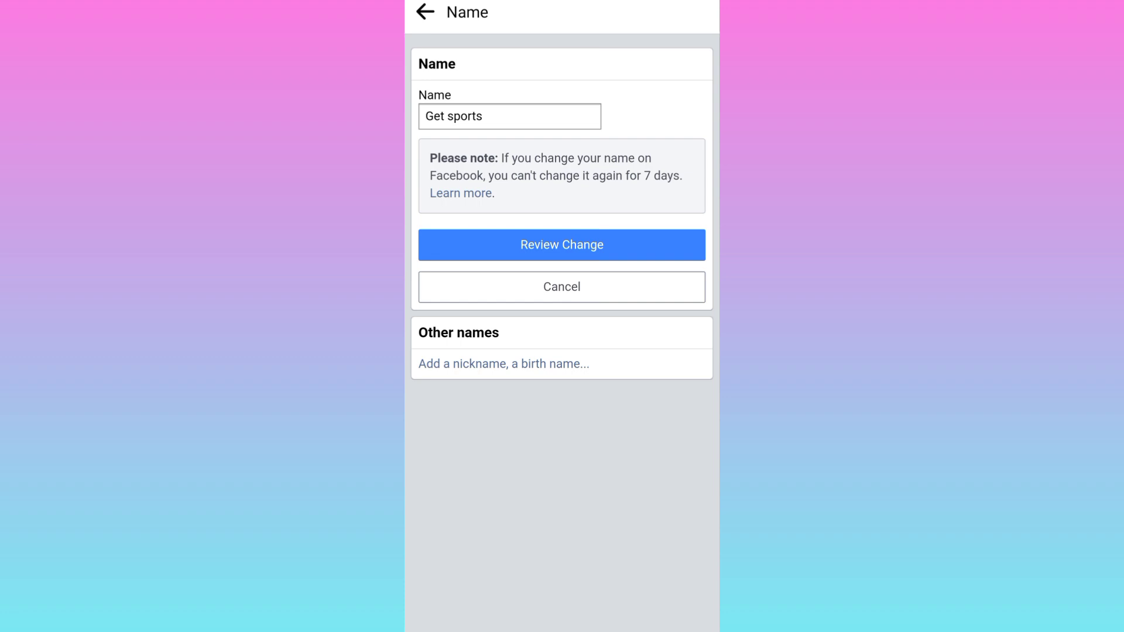
Edit the name field so it reads 'Get sport' instead of 'Get sports'.
{"action": "left_click", "coordinate": [483, 116]}
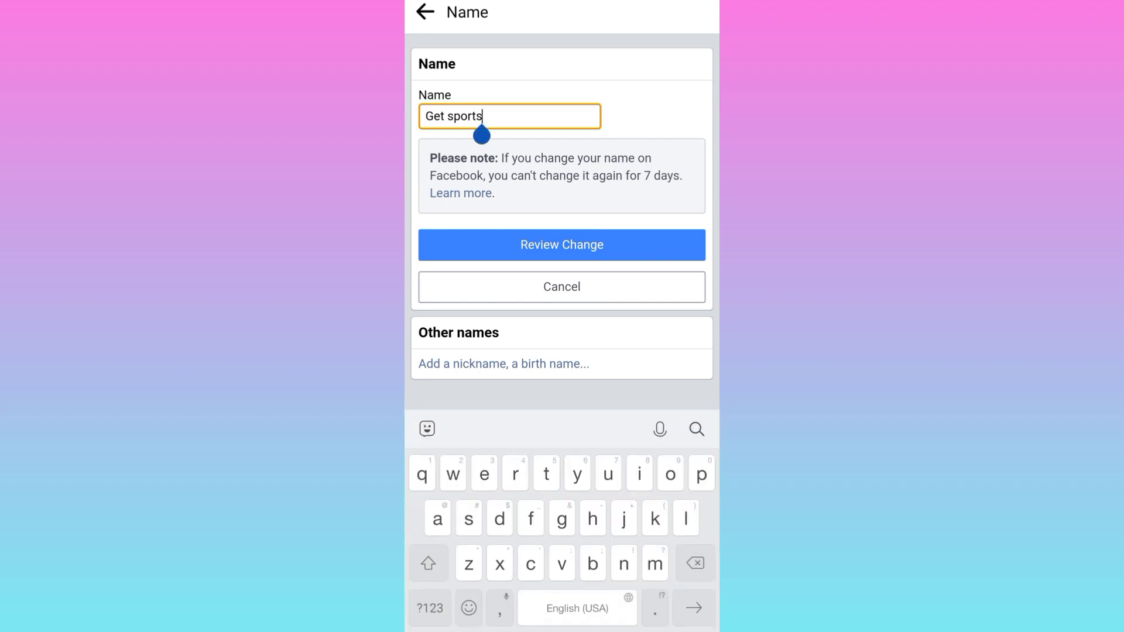
{"action": "key", "text": "Backspace"}
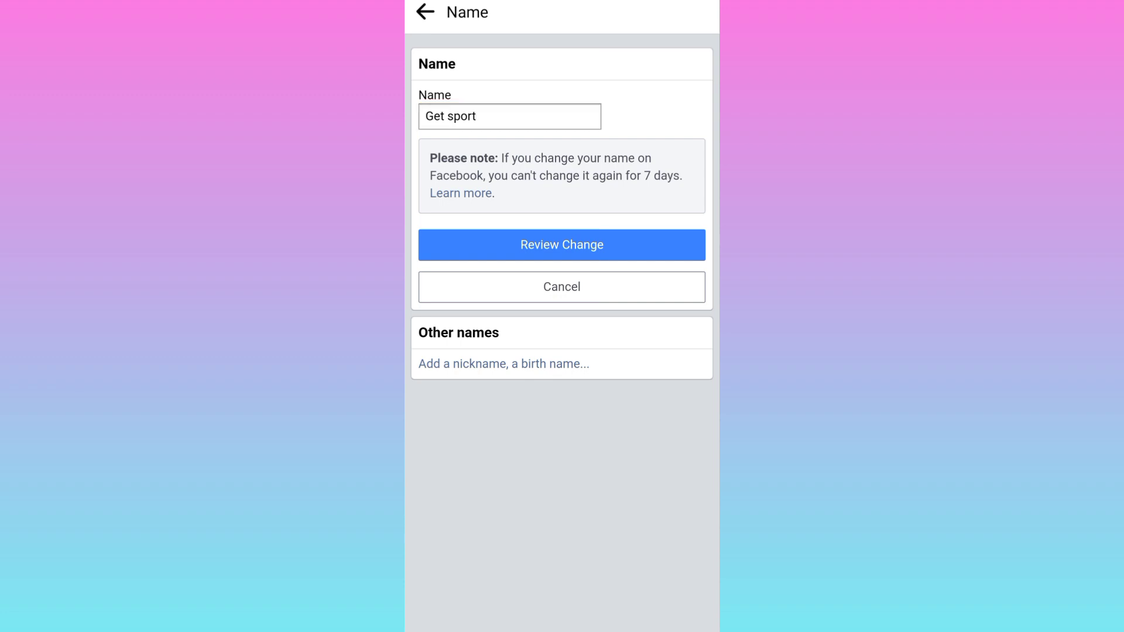
Review the change, enter the account password and save; Facebook refuses citing Page limits.
{"action": "left_click", "coordinate": [562, 244]}
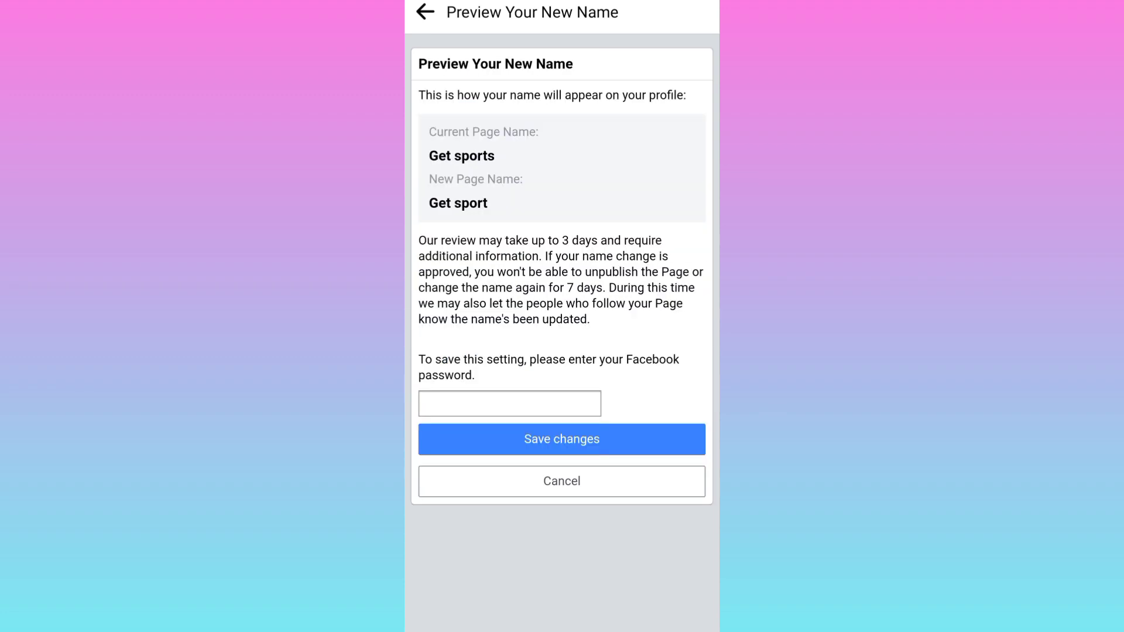
{"action": "type", "text": "password"}
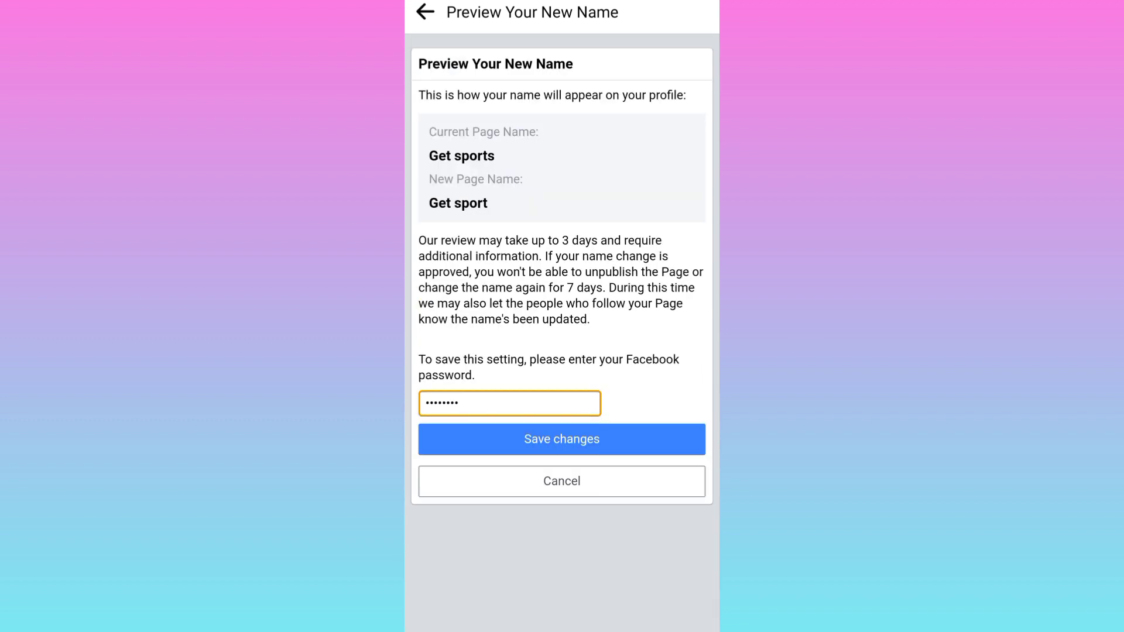
{"action": "left_click", "coordinate": [562, 439]}
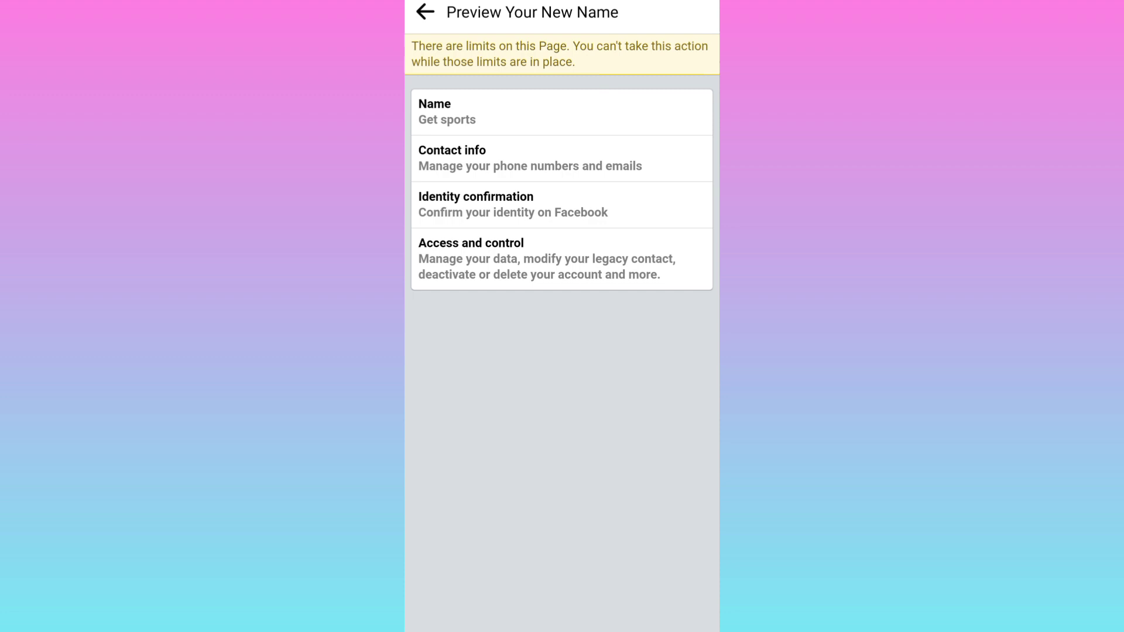